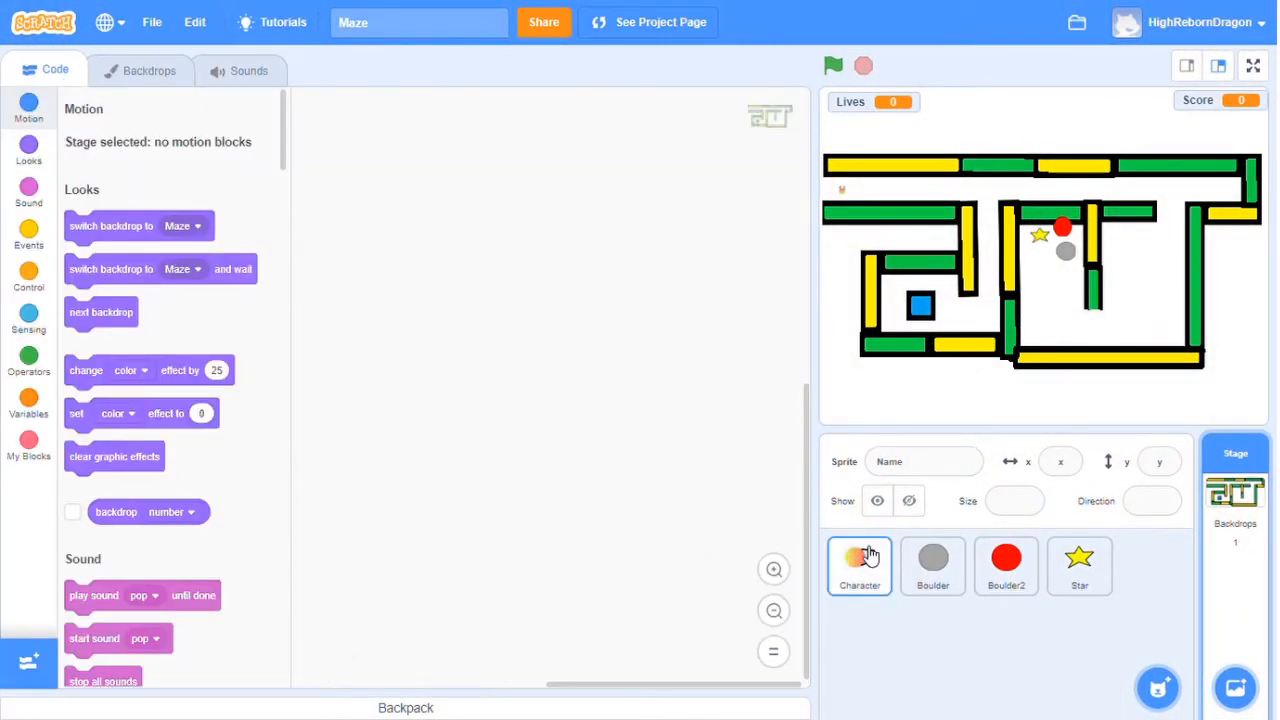
Select the Character sprite to show its mouse-following, score and lives script
{"action": "left_click", "coordinate": [860, 564]}
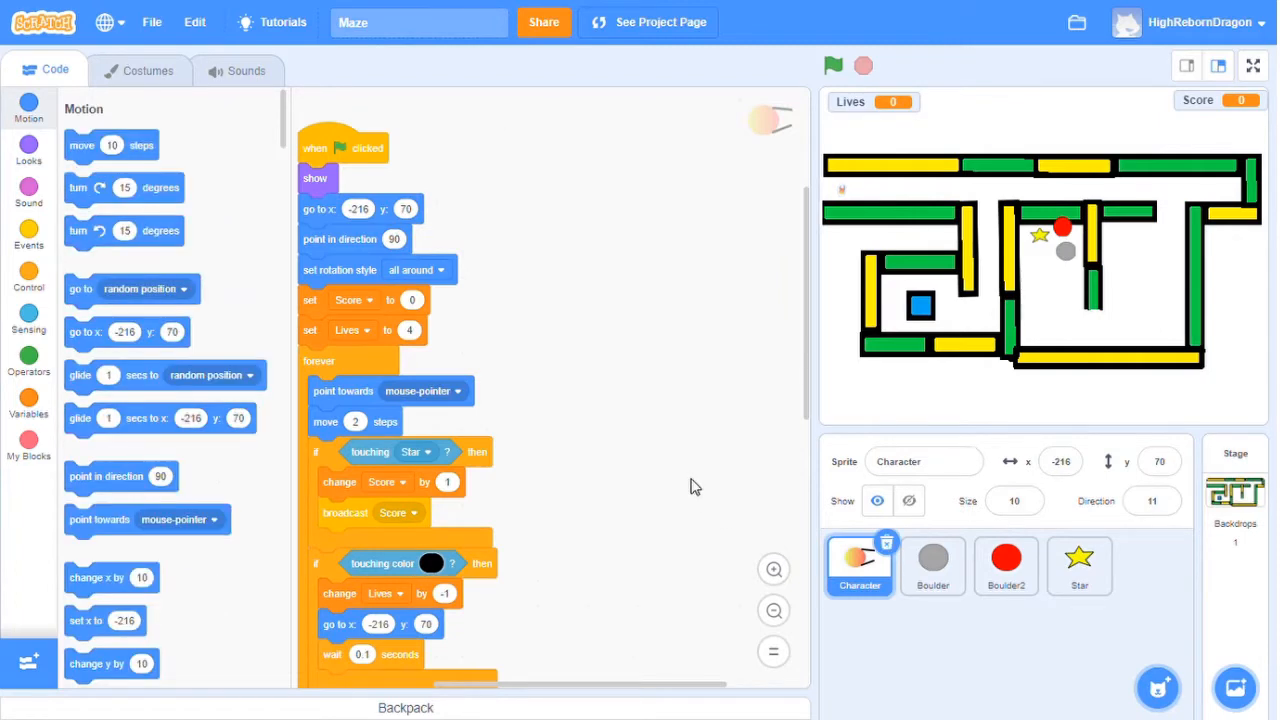
{"action": "left_click", "coordinate": [1014, 500]}
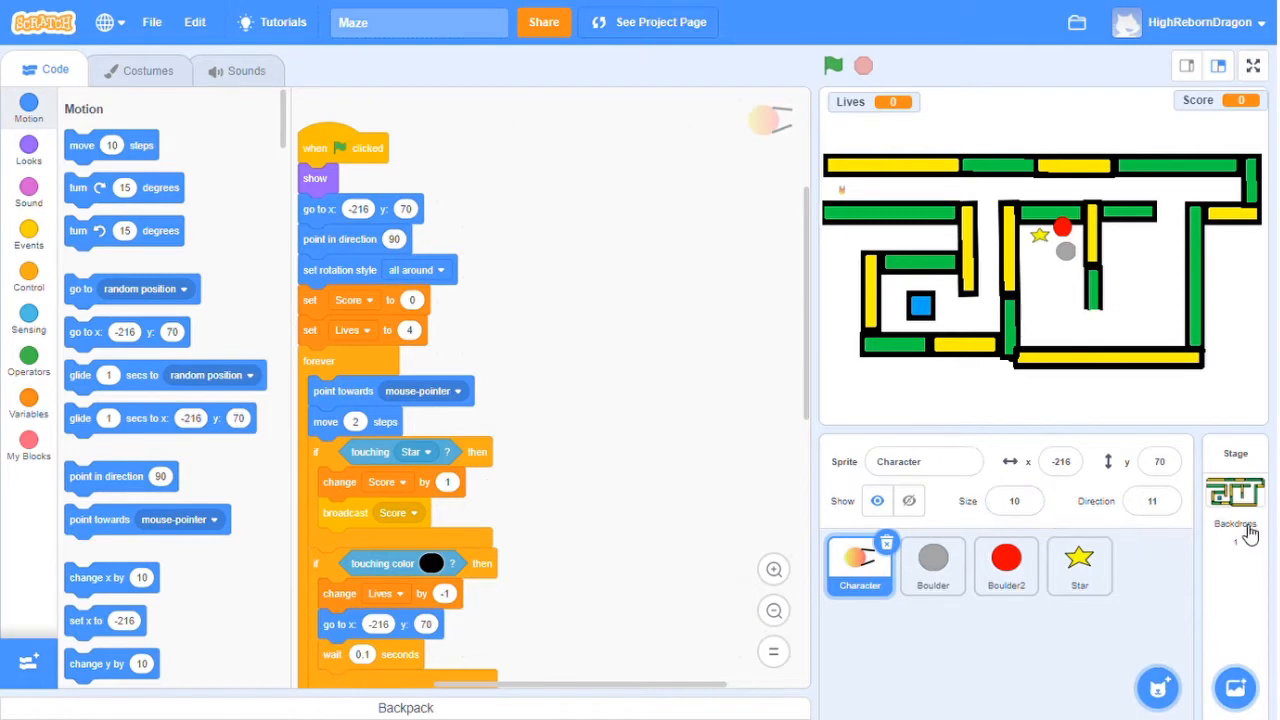
Select the Stage so its Maze backdrop shows in the paint editor
{"action": "left_click", "coordinate": [150, 70]}
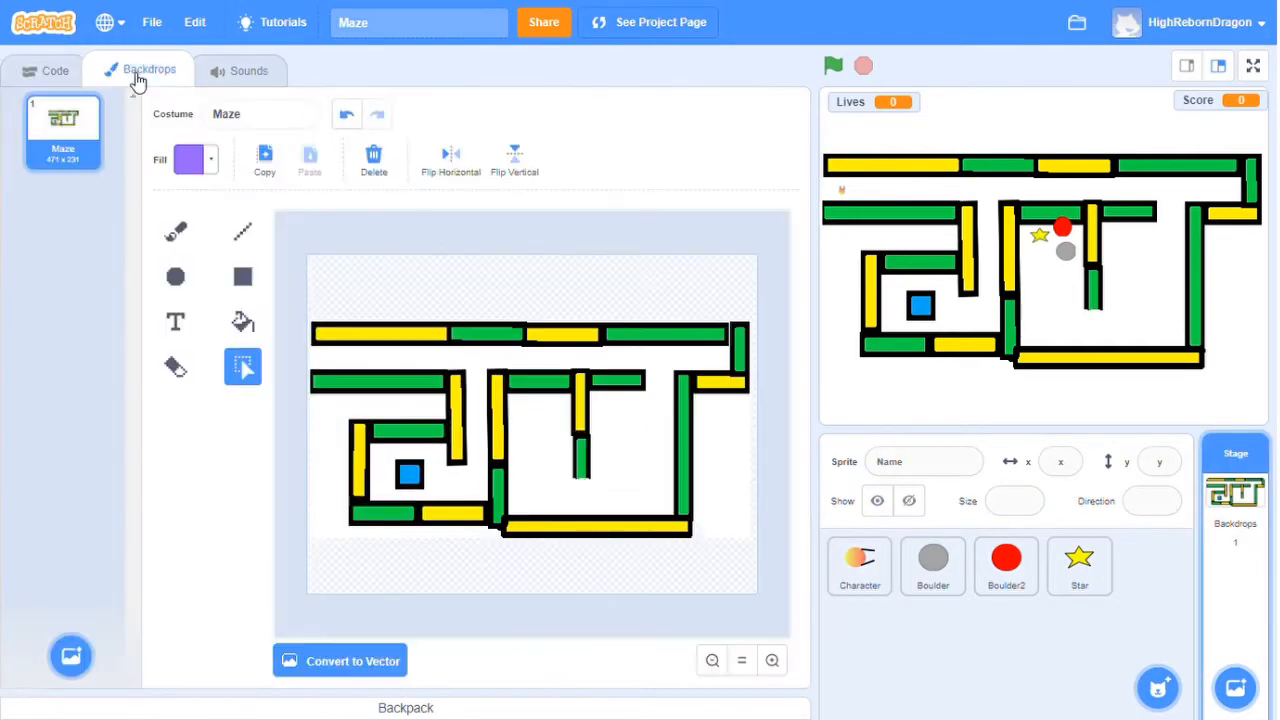
{"action": "mouse_move", "coordinate": [122, 340]}
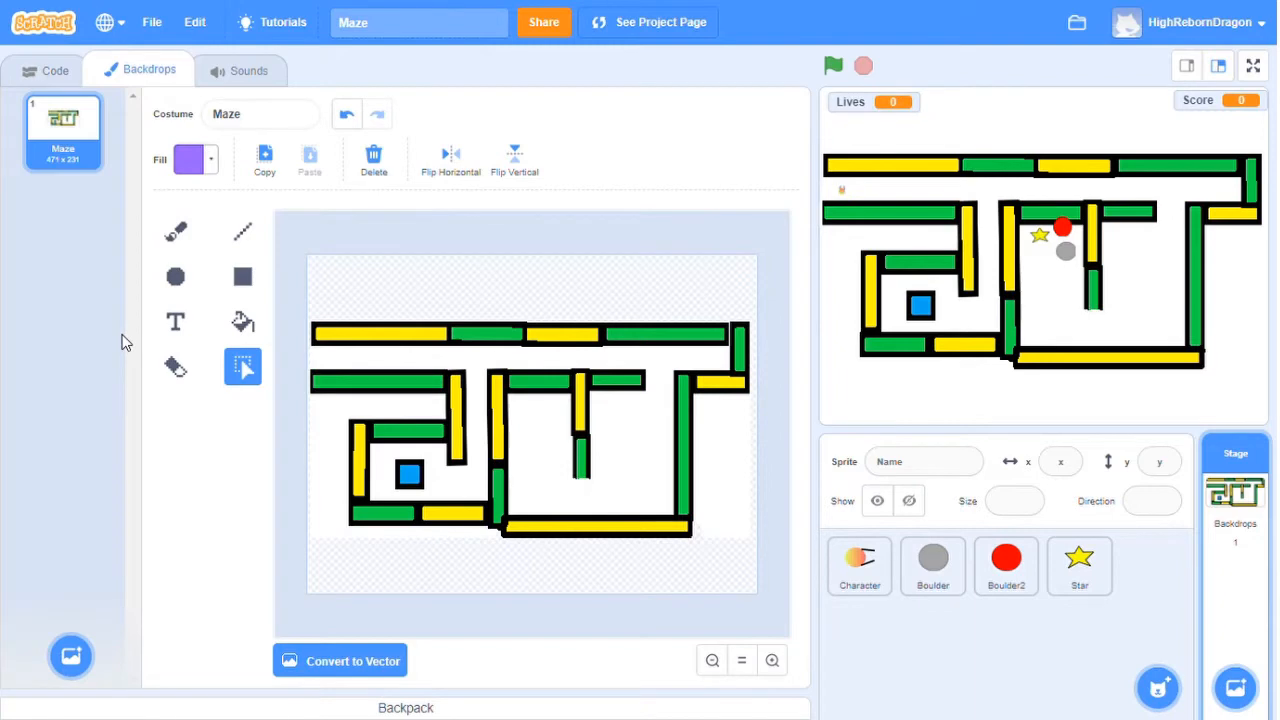
{"action": "mouse_move", "coordinate": [230, 474]}
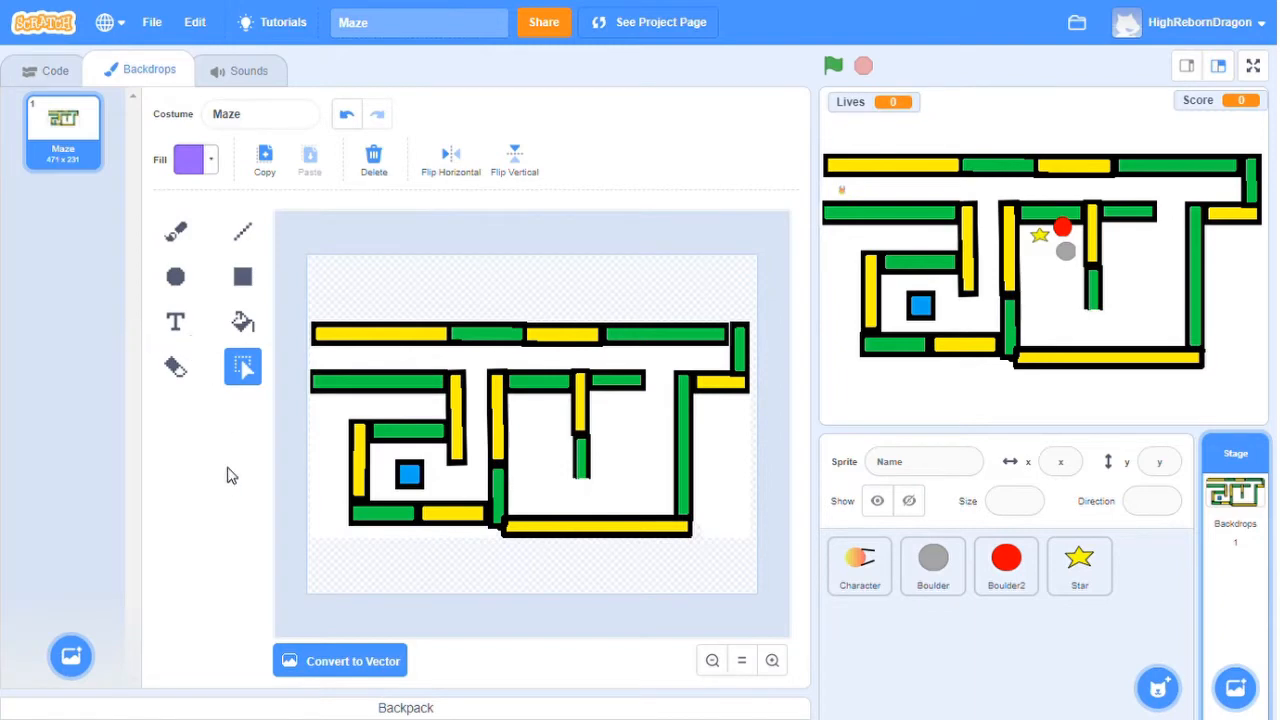
{"action": "mouse_move", "coordinate": [228, 468]}
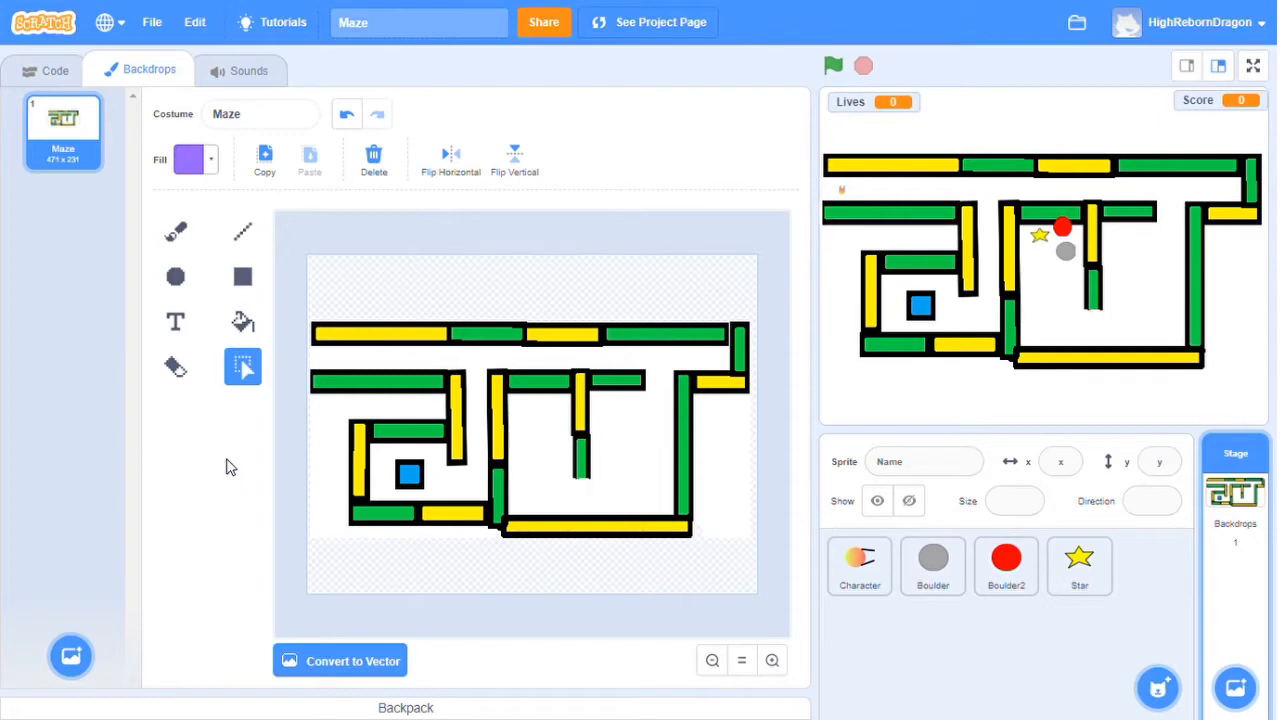
View the grey Boulder and red Boulder2 costumes, then return to the Character's script
{"action": "left_click", "coordinate": [858, 564]}
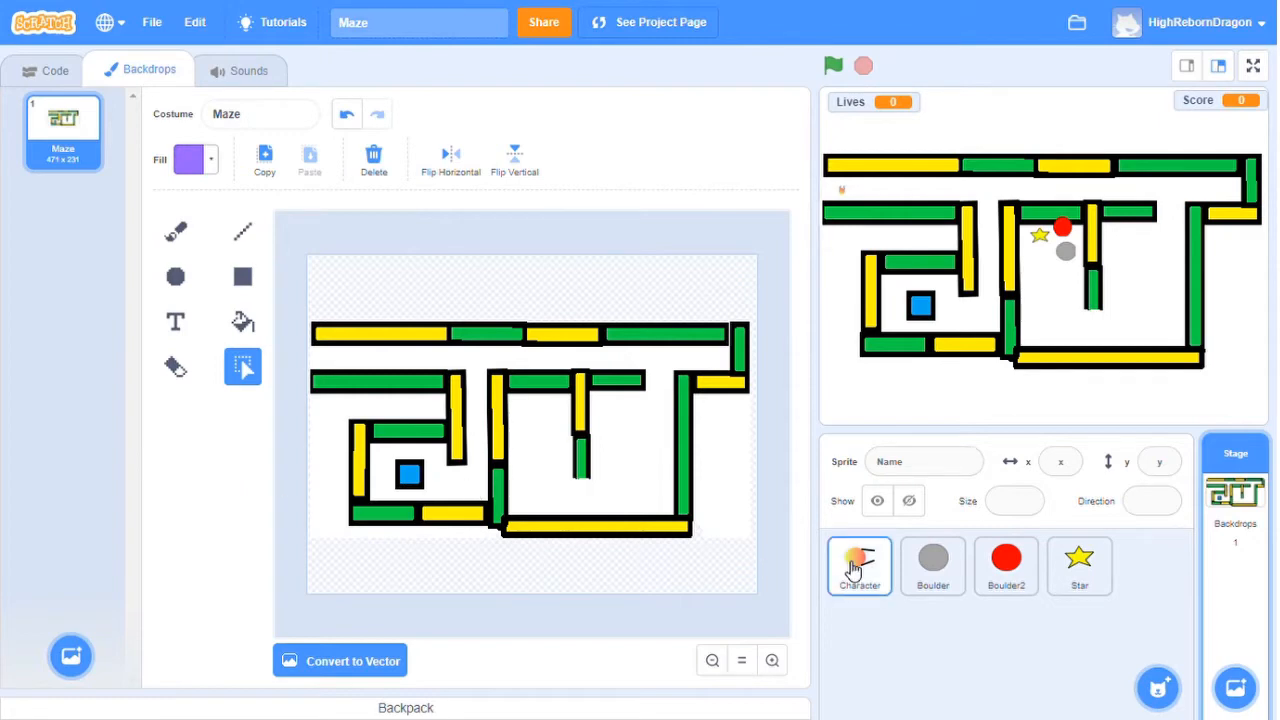
{"action": "left_click", "coordinate": [932, 564]}
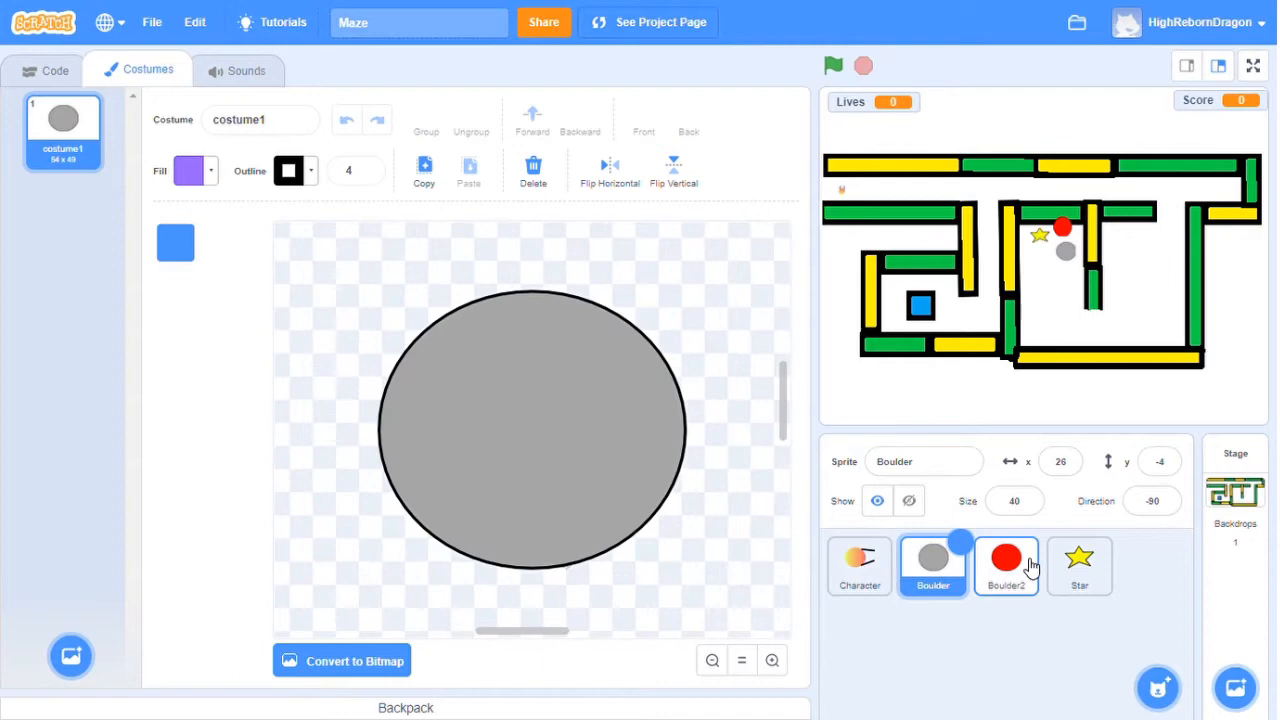
{"action": "left_click", "coordinate": [1006, 564]}
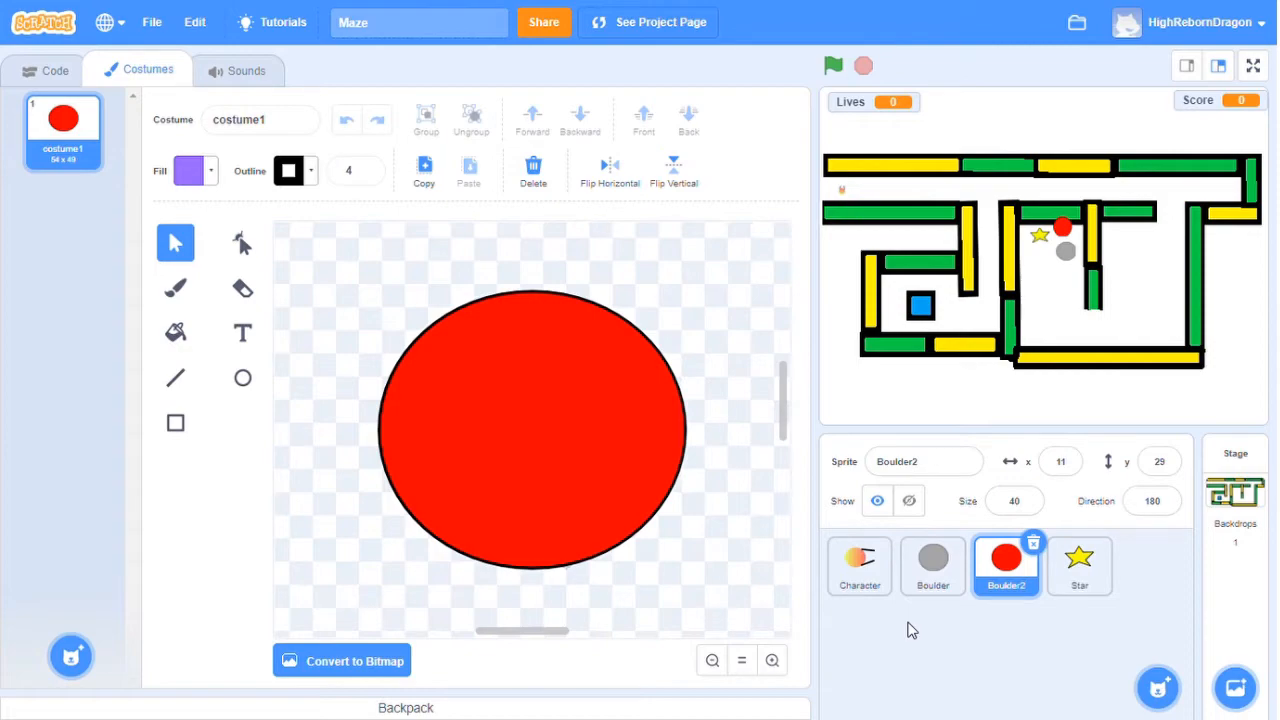
{"action": "left_click", "coordinate": [56, 70]}
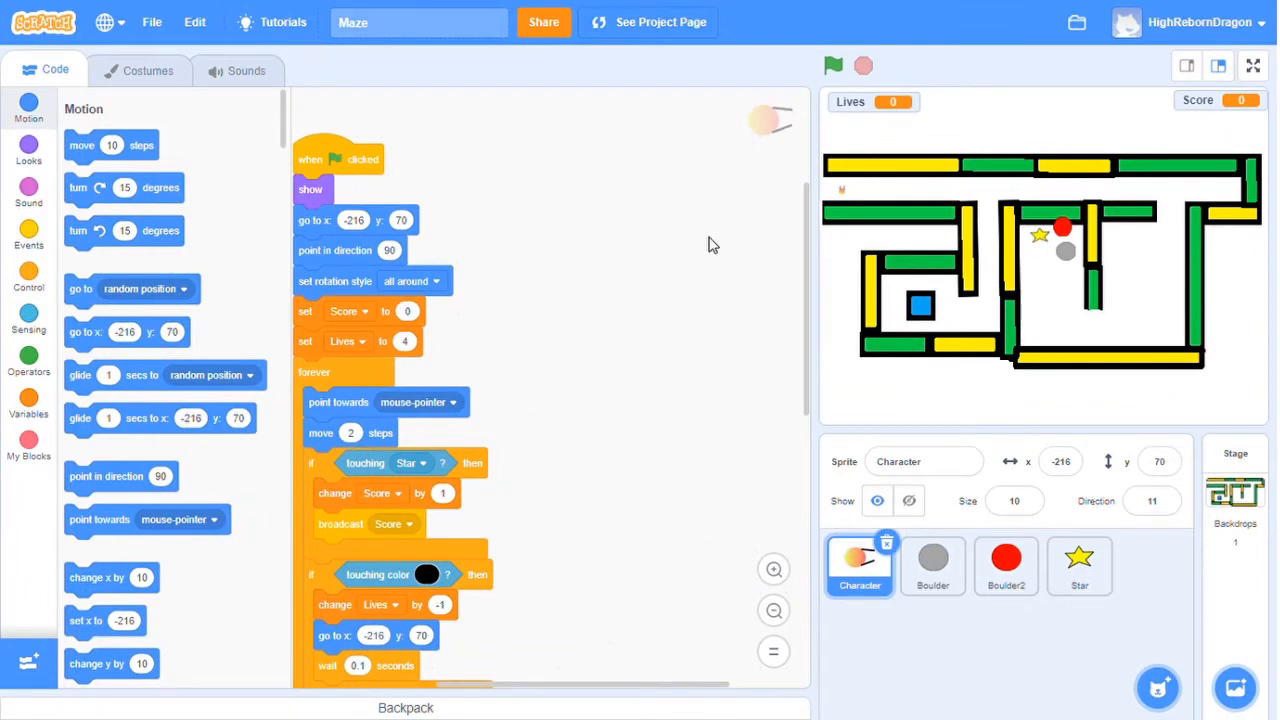
{"action": "mouse_move", "coordinate": [660, 200]}
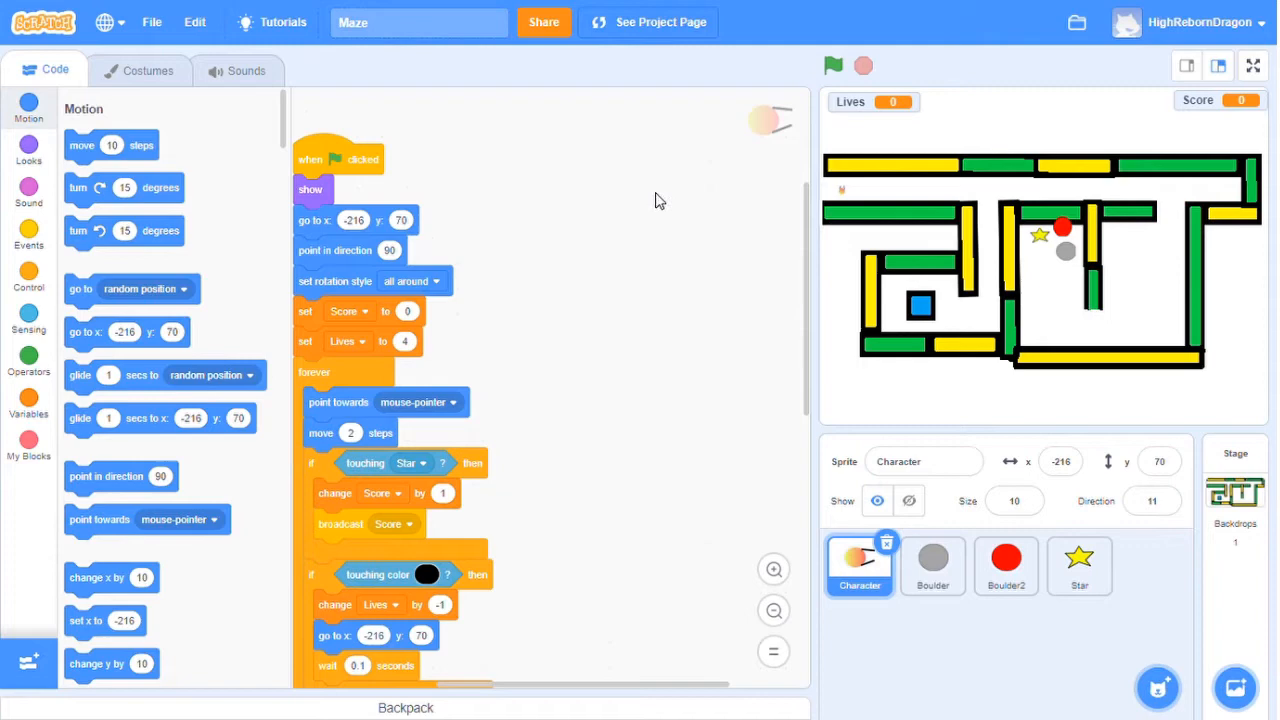
{"action": "mouse_move", "coordinate": [628, 206]}
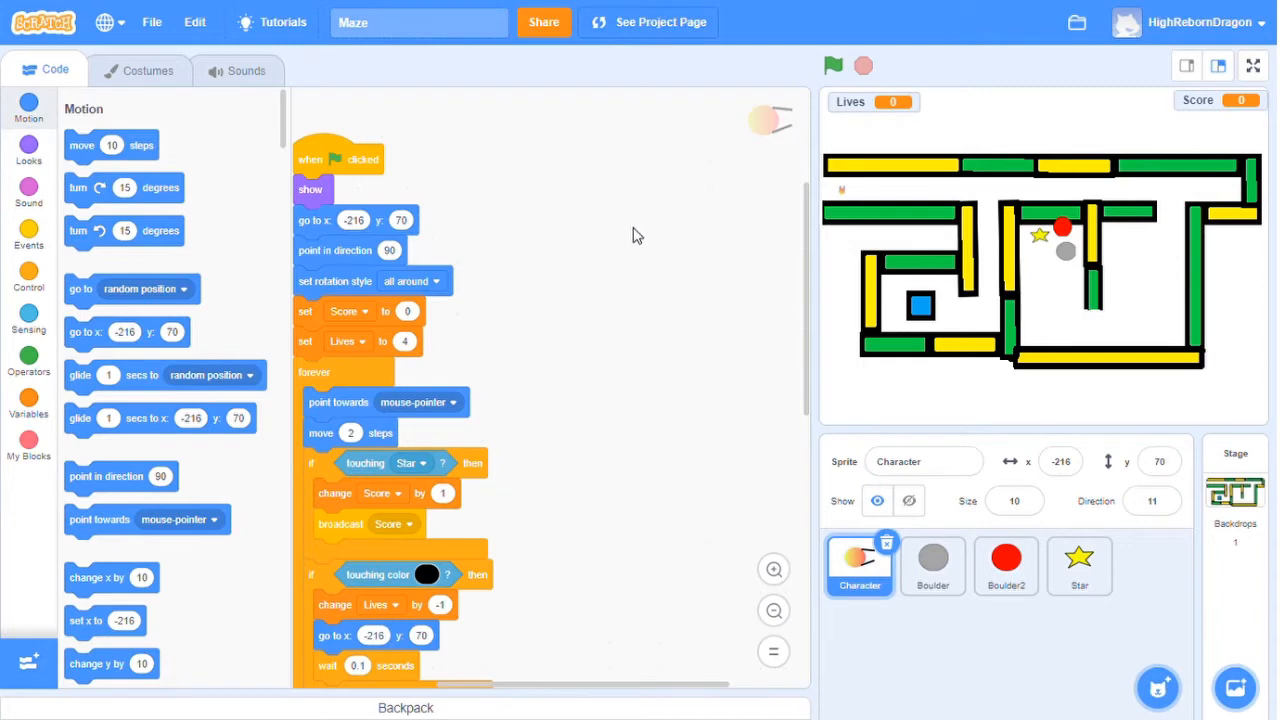
{"action": "mouse_move", "coordinate": [620, 258]}
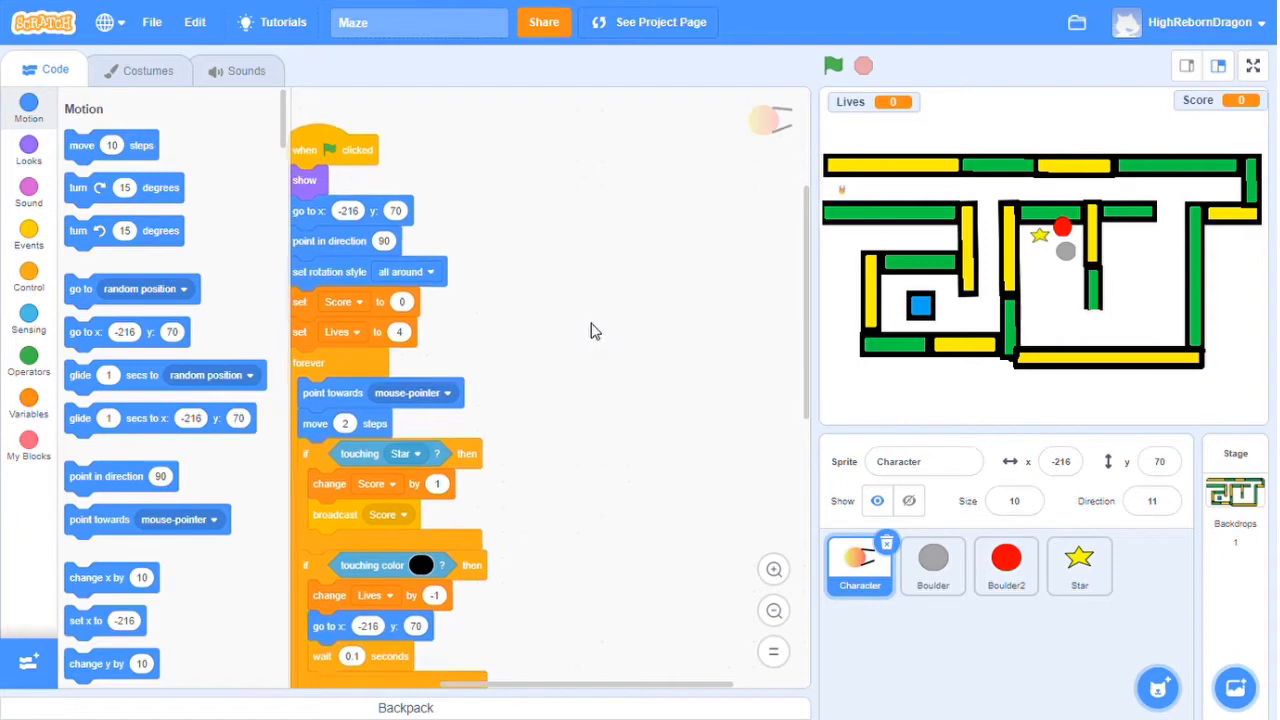
{"action": "scroll", "scroll_direction": "up", "scroll_amount": 3}
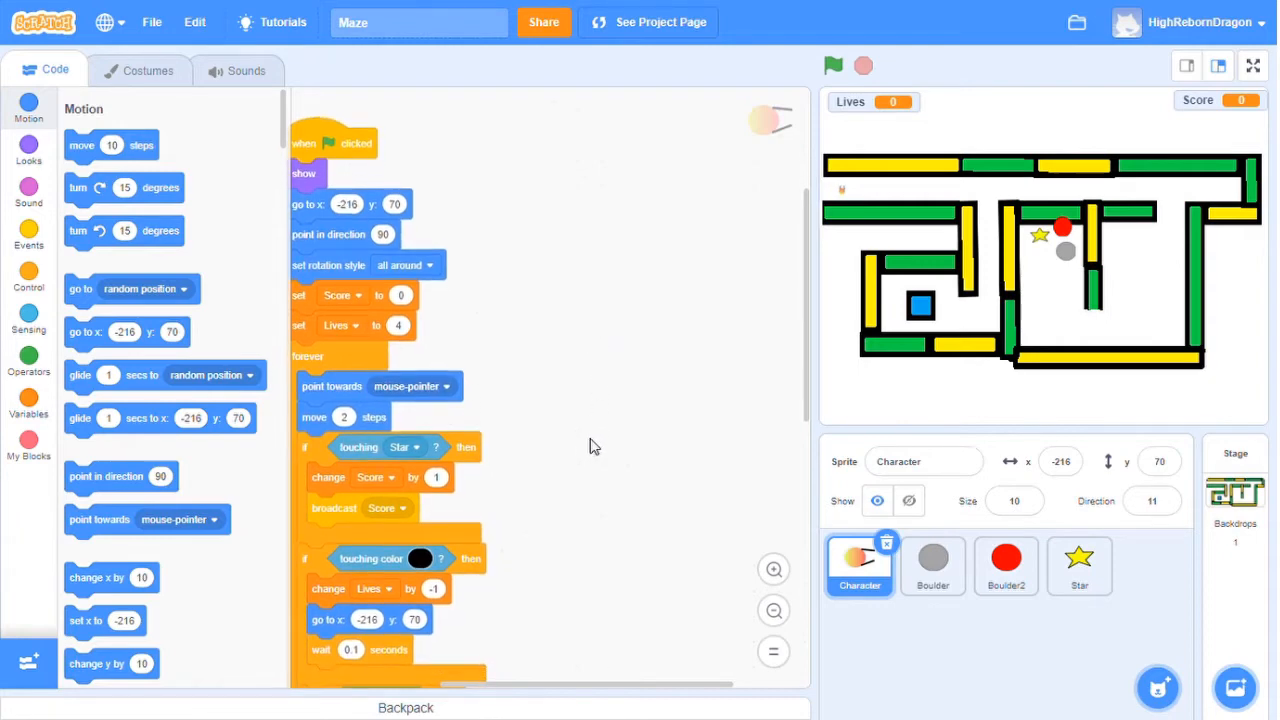
{"action": "mouse_move", "coordinate": [592, 428]}
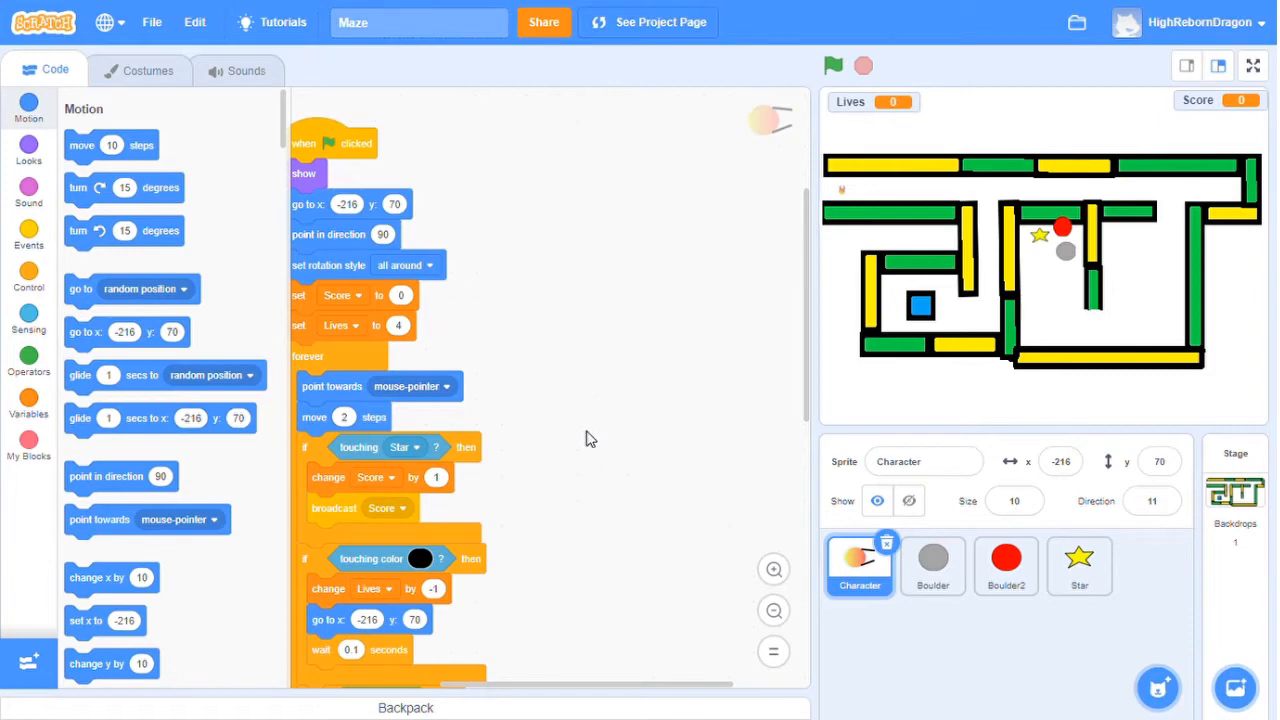
{"action": "mouse_move", "coordinate": [596, 442]}
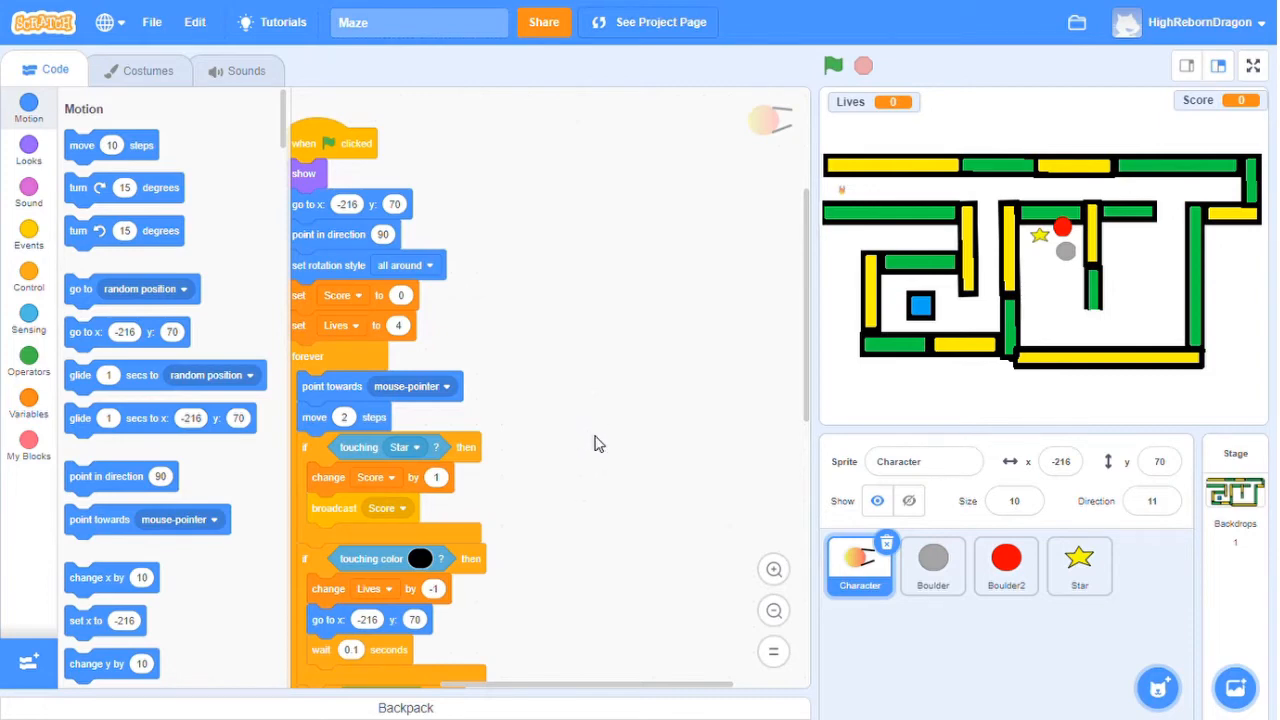
{"action": "mouse_move", "coordinate": [612, 436]}
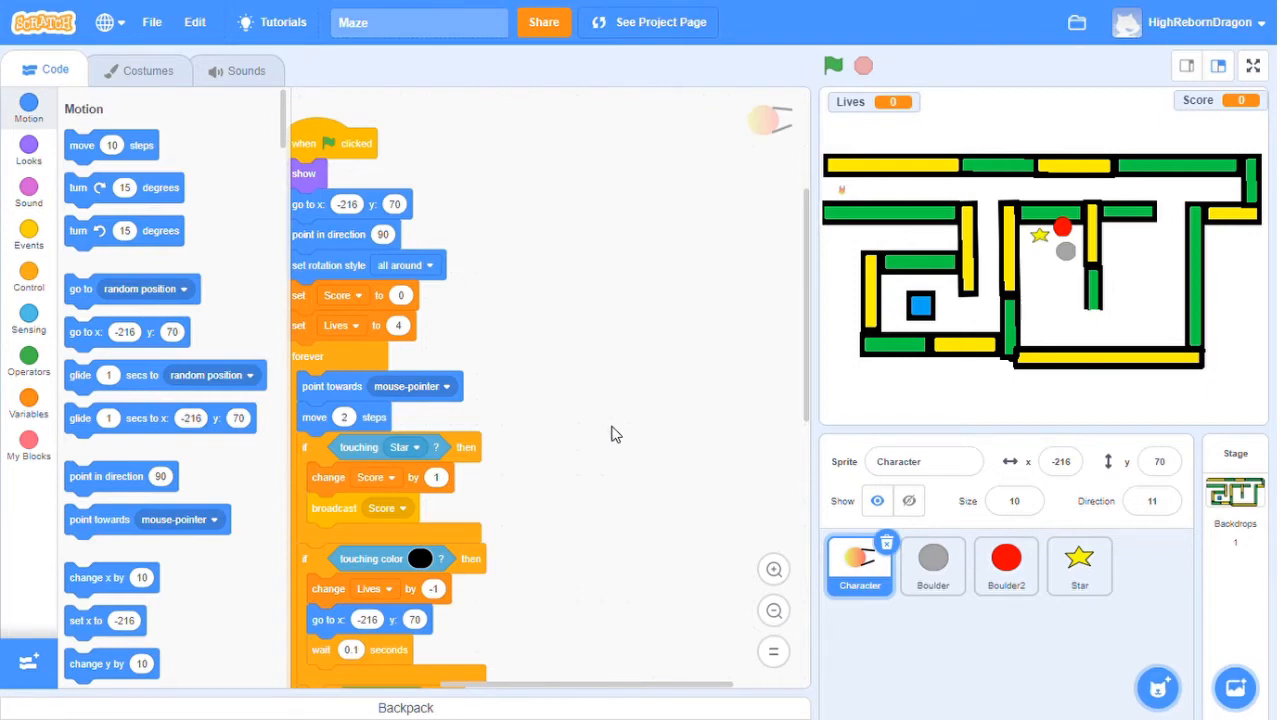
{"action": "mouse_move", "coordinate": [616, 436]}
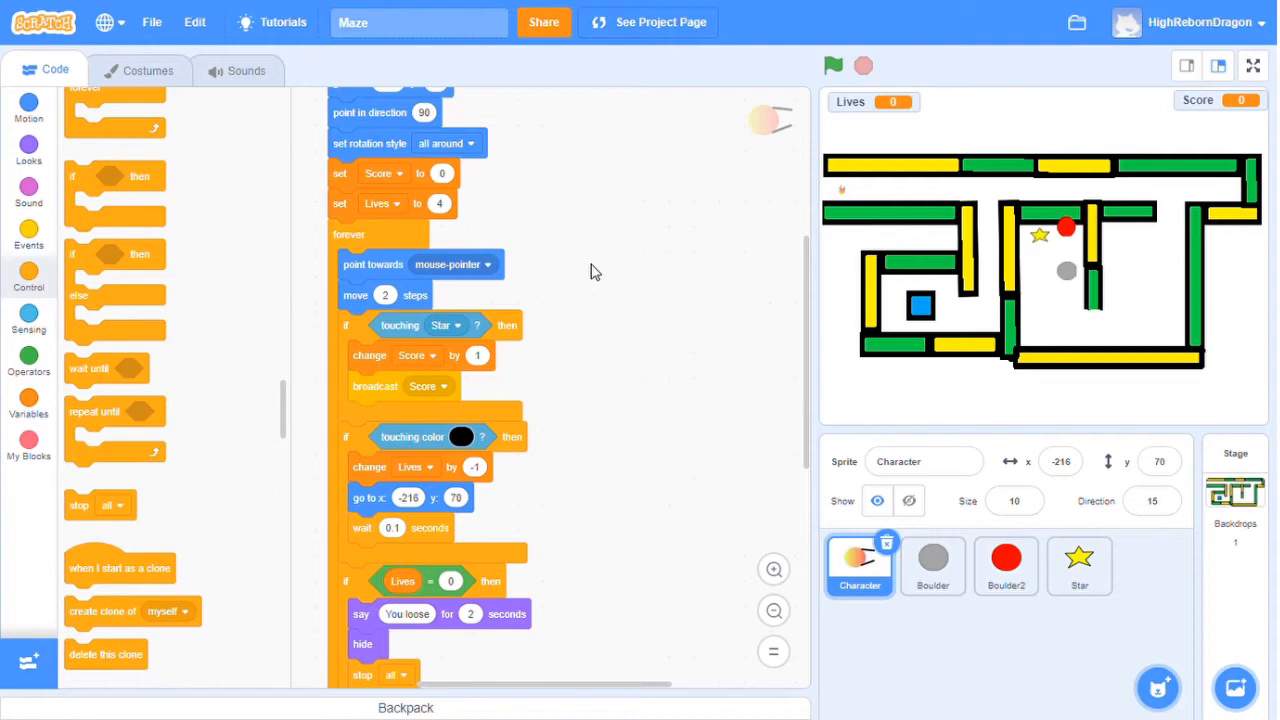
{"action": "mouse_move", "coordinate": [584, 284]}
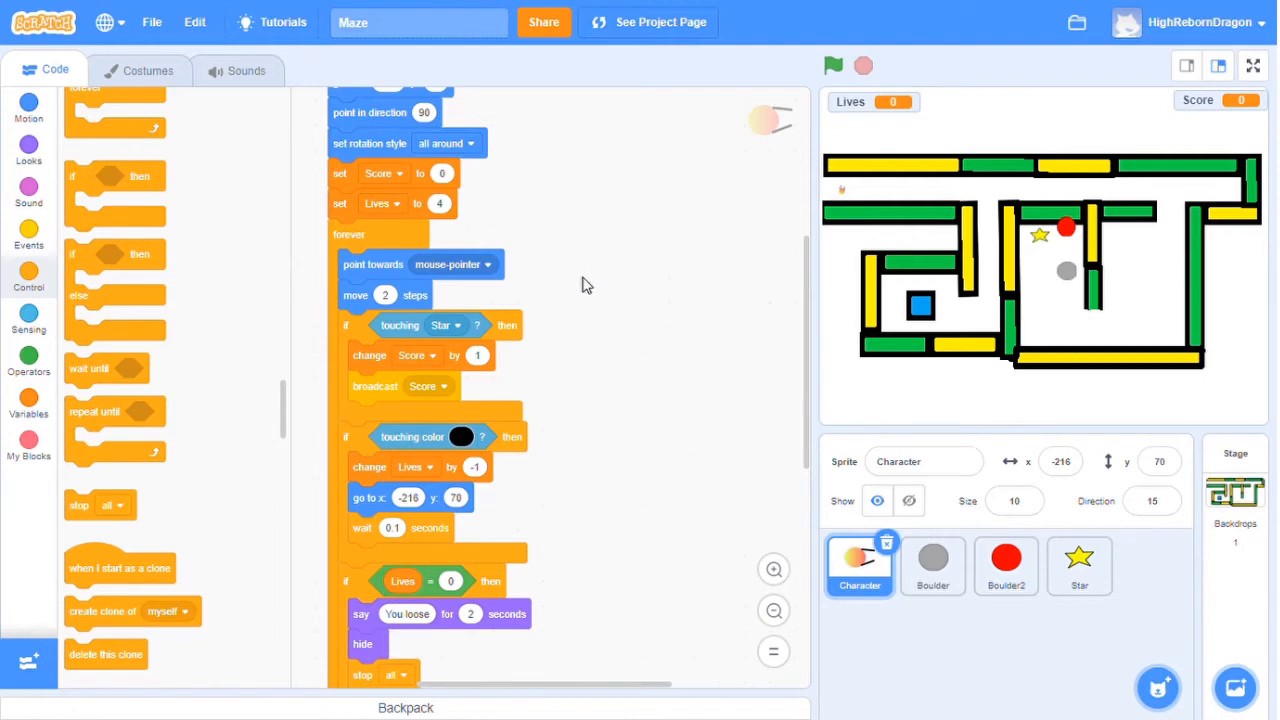
{"action": "mouse_move", "coordinate": [580, 304]}
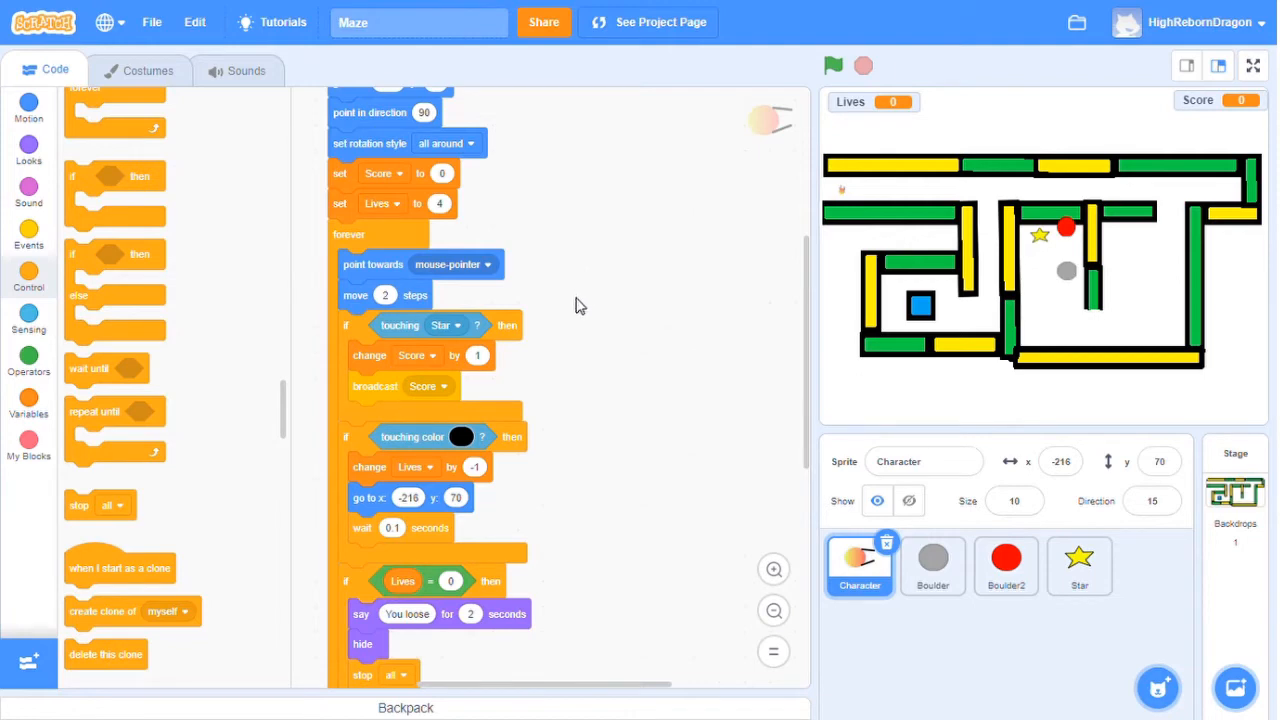
{"action": "mouse_move", "coordinate": [584, 300]}
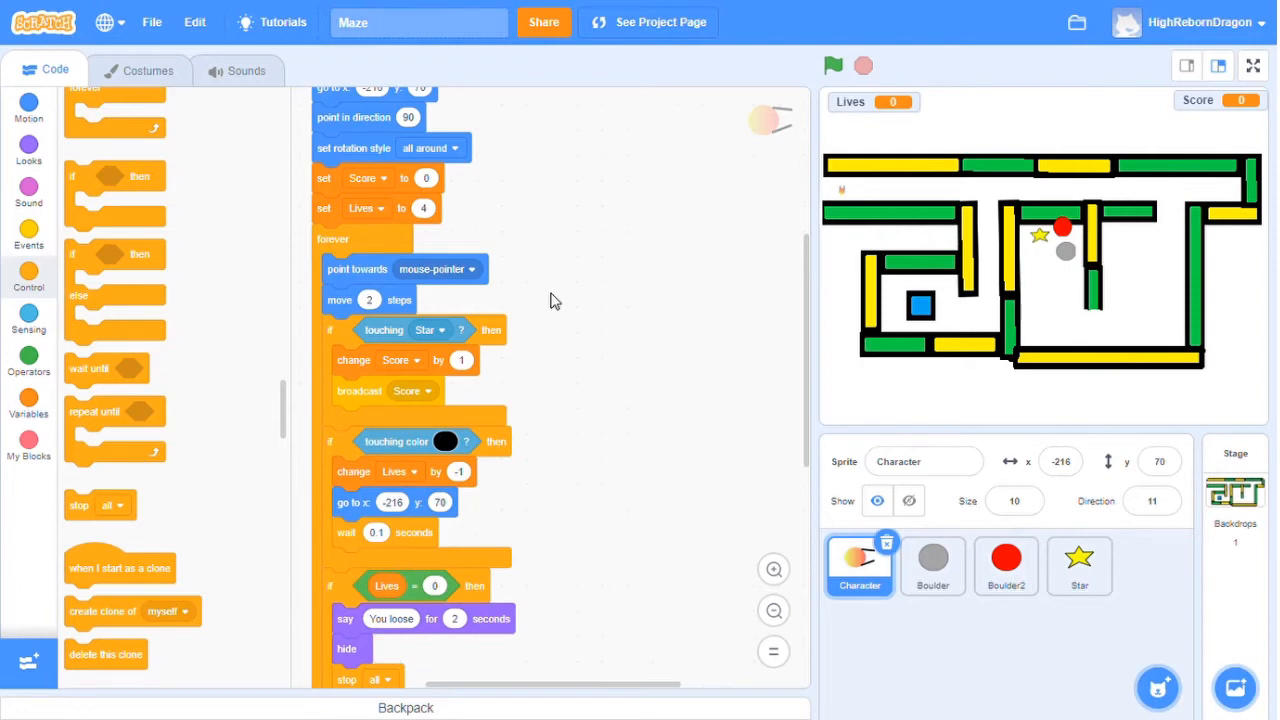
{"action": "mouse_move", "coordinate": [536, 284]}
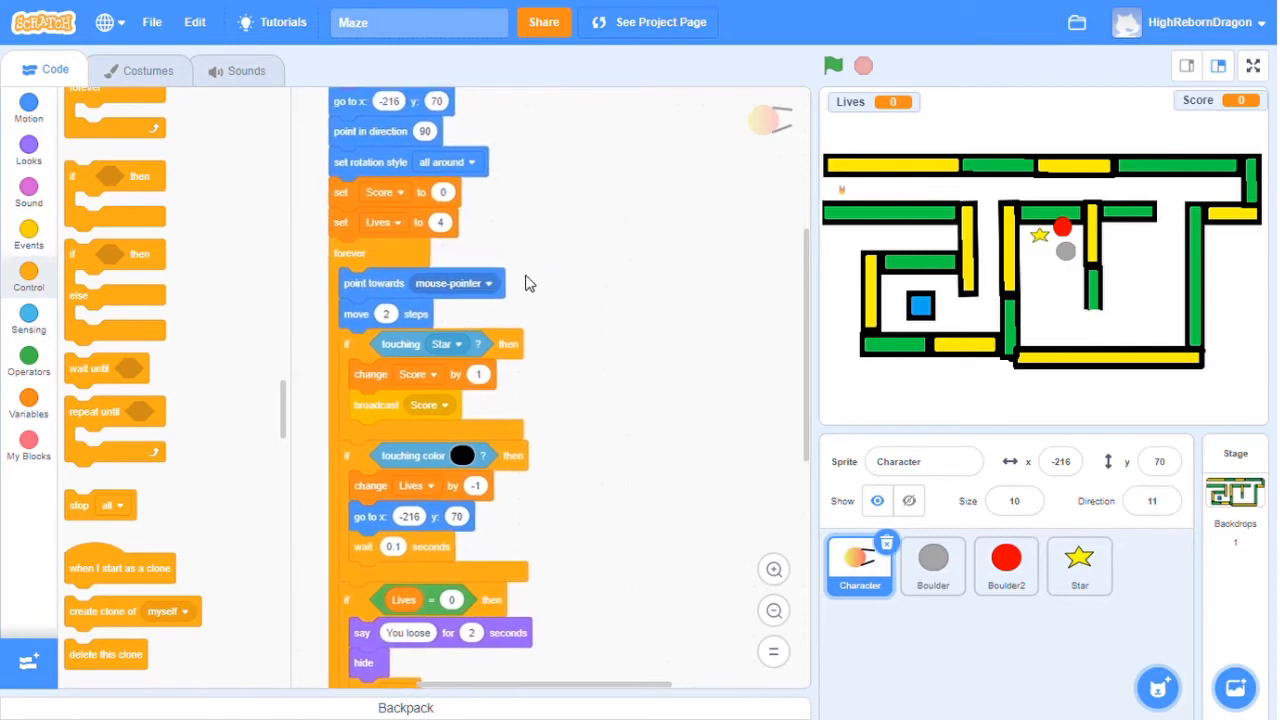
{"action": "scroll", "scroll_direction": "down", "scroll_amount": 3}
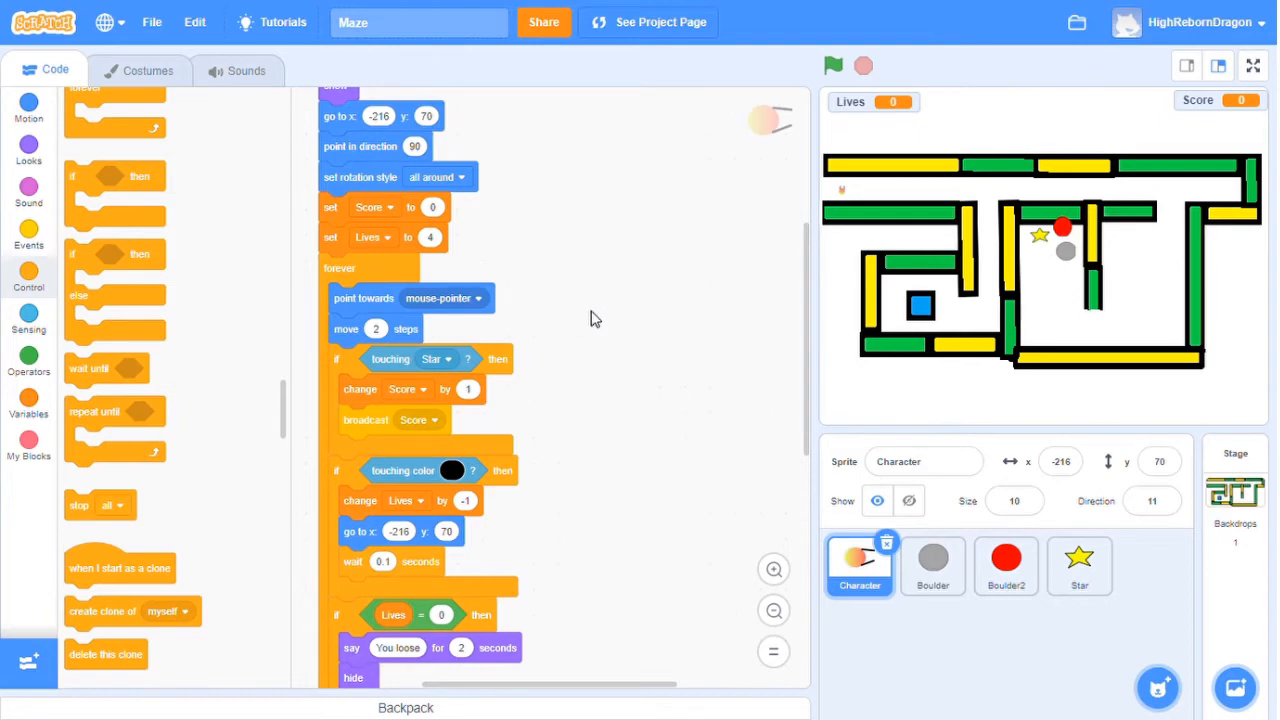
{"action": "mouse_move", "coordinate": [578, 332]}
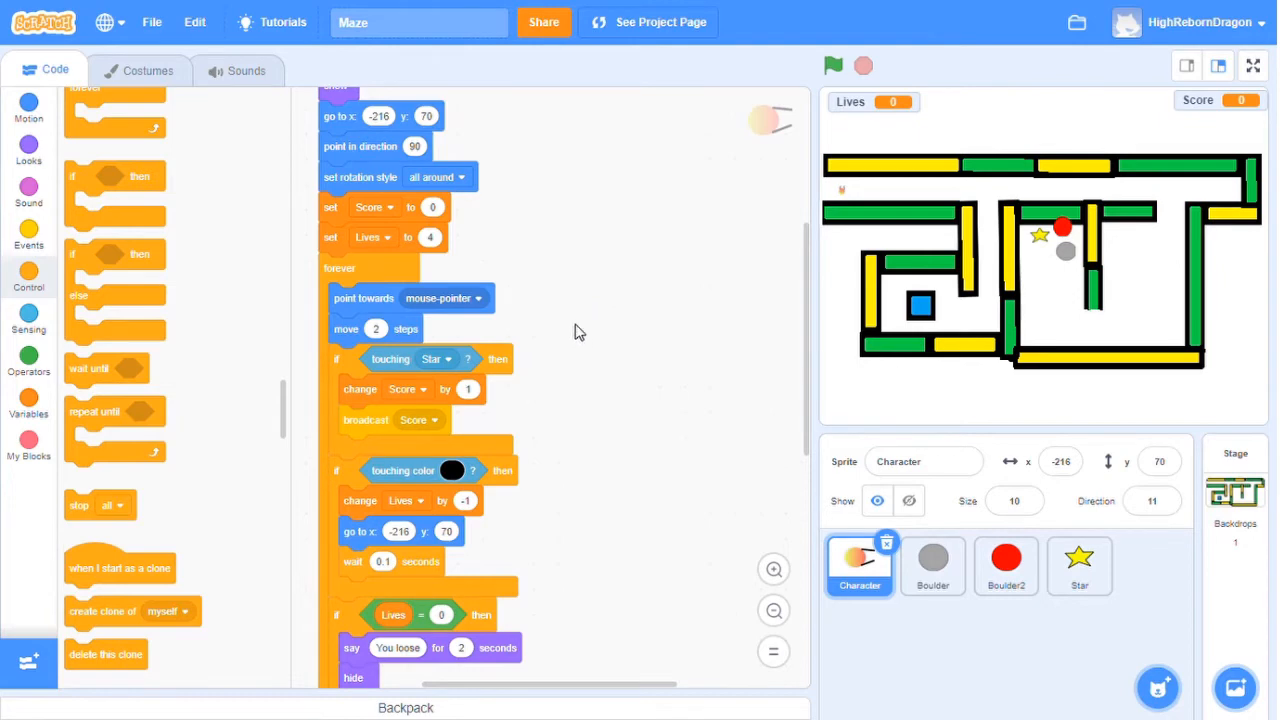
{"action": "scroll", "scroll_direction": "down", "scroll_amount": 3}
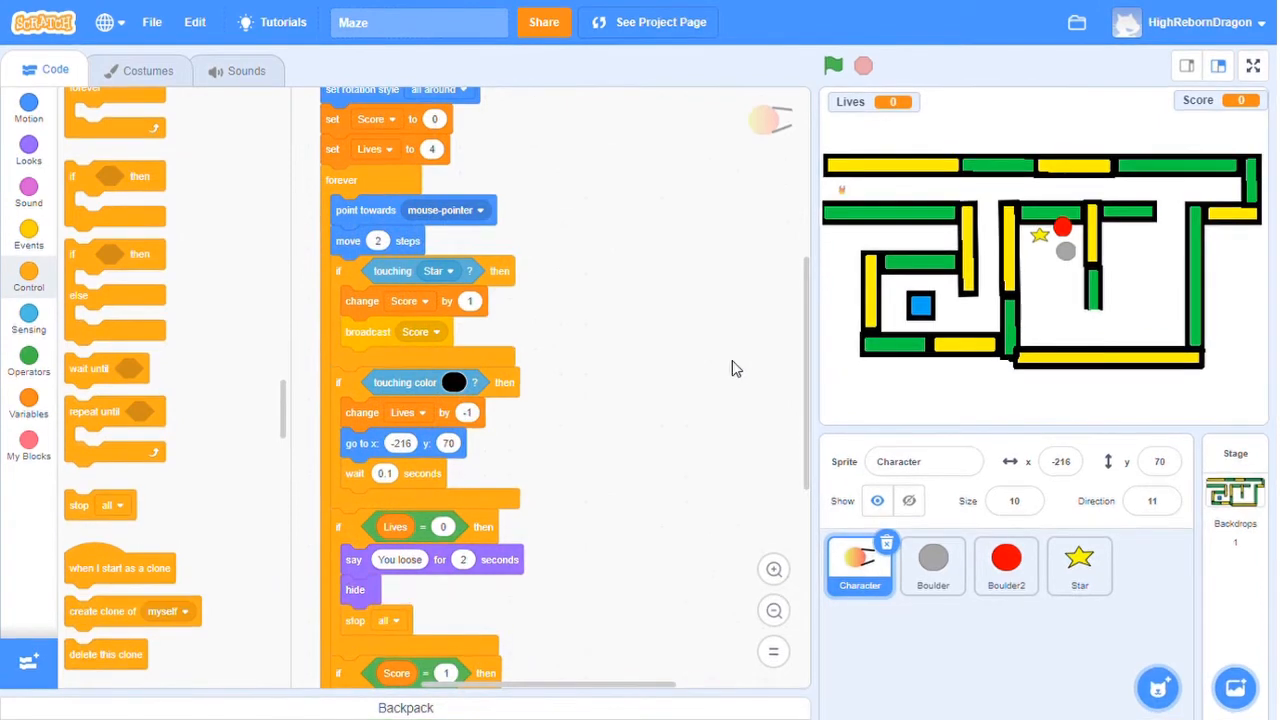
{"action": "mouse_move", "coordinate": [738, 340]}
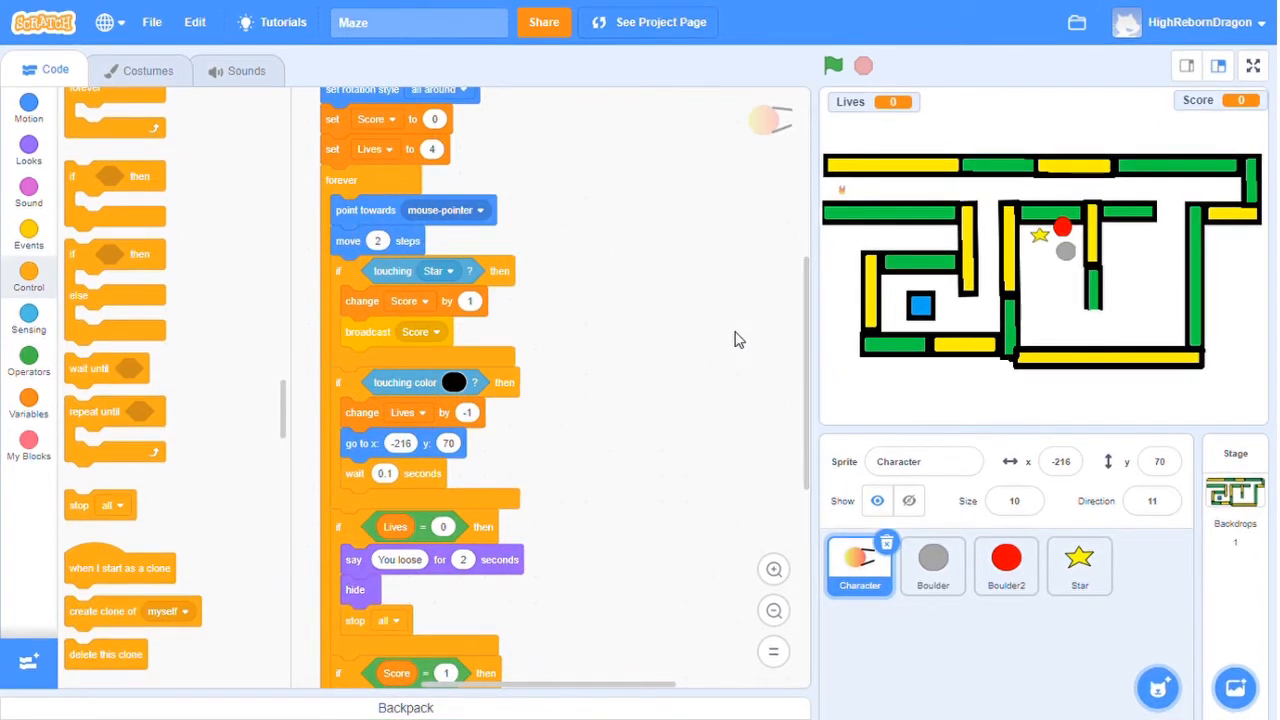
{"action": "mouse_move", "coordinate": [736, 336]}
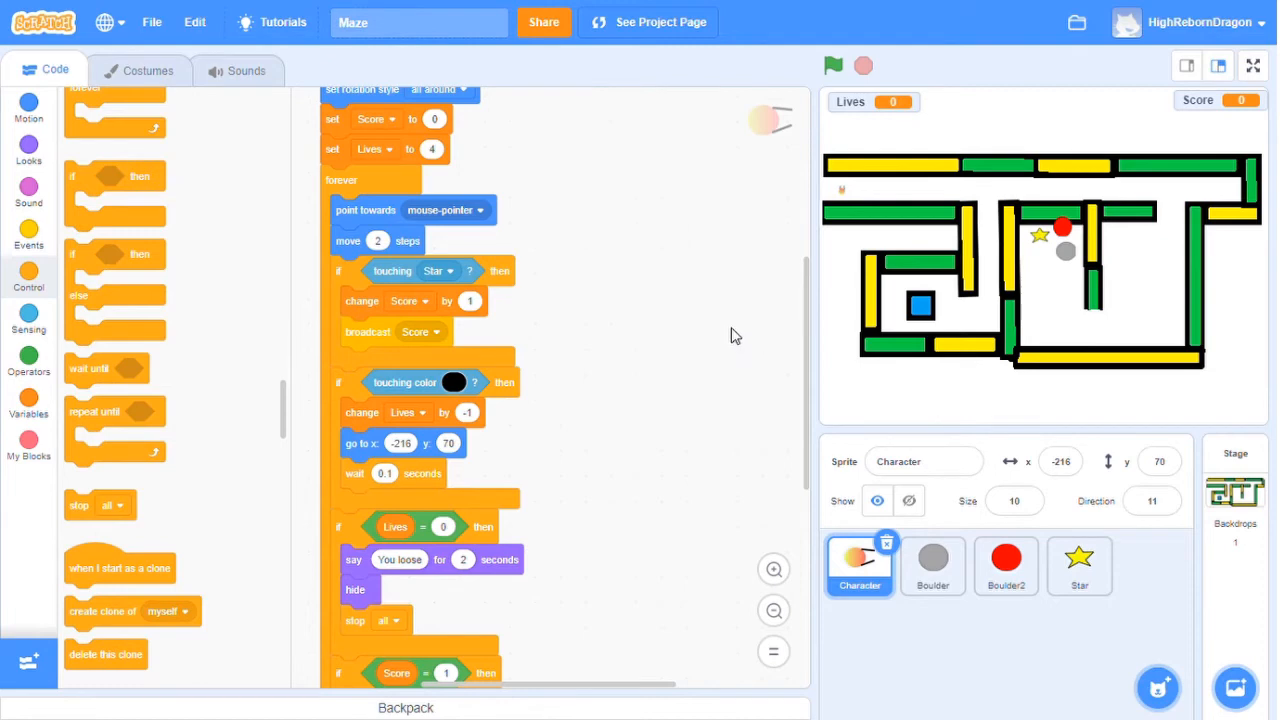
{"action": "mouse_move", "coordinate": [700, 322]}
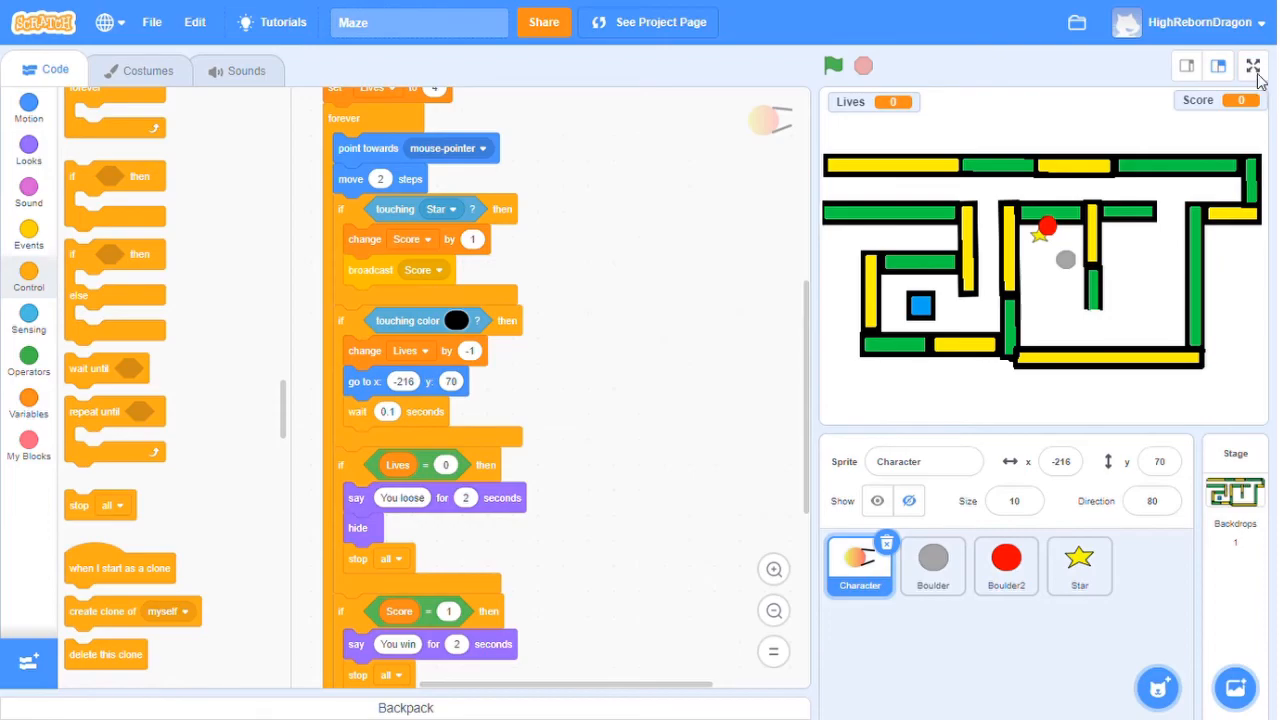
Run the maze full-screen with the green flag until Lives hits 0 and 'You loose' appears
{"action": "left_click", "coordinate": [1252, 66]}
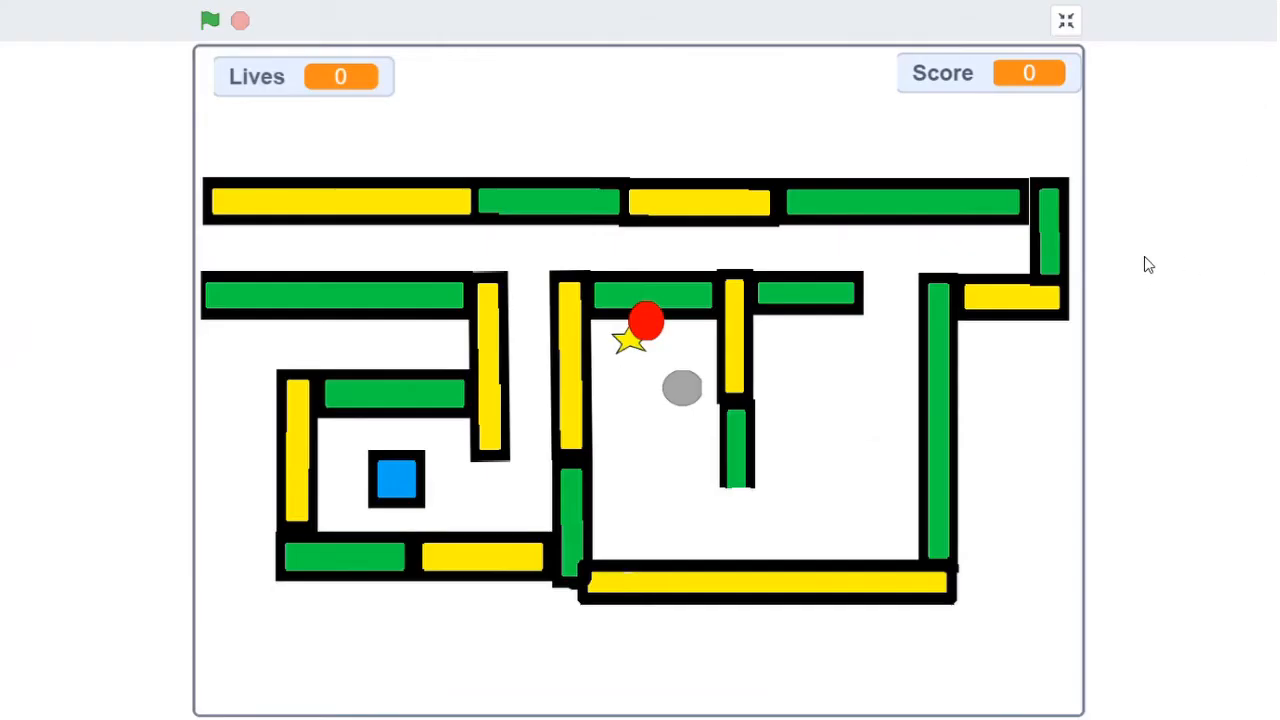
{"action": "mouse_move", "coordinate": [1160, 260]}
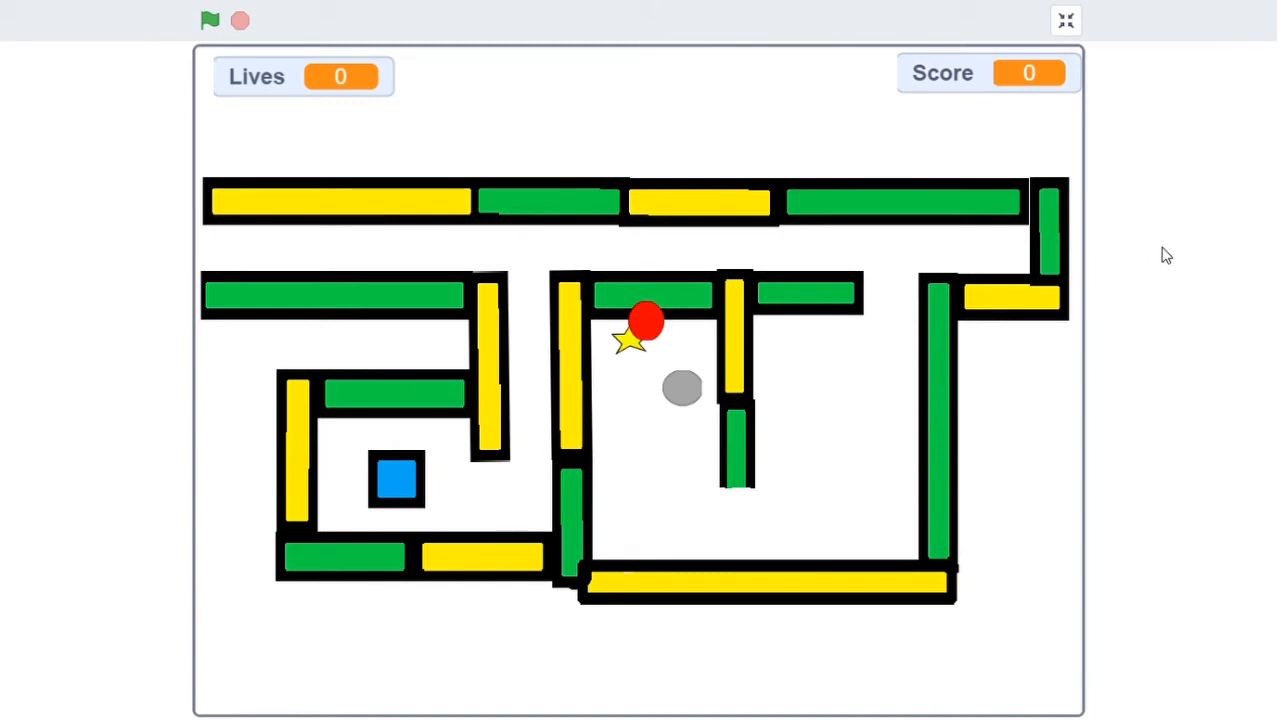
{"action": "mouse_move", "coordinate": [1170, 252]}
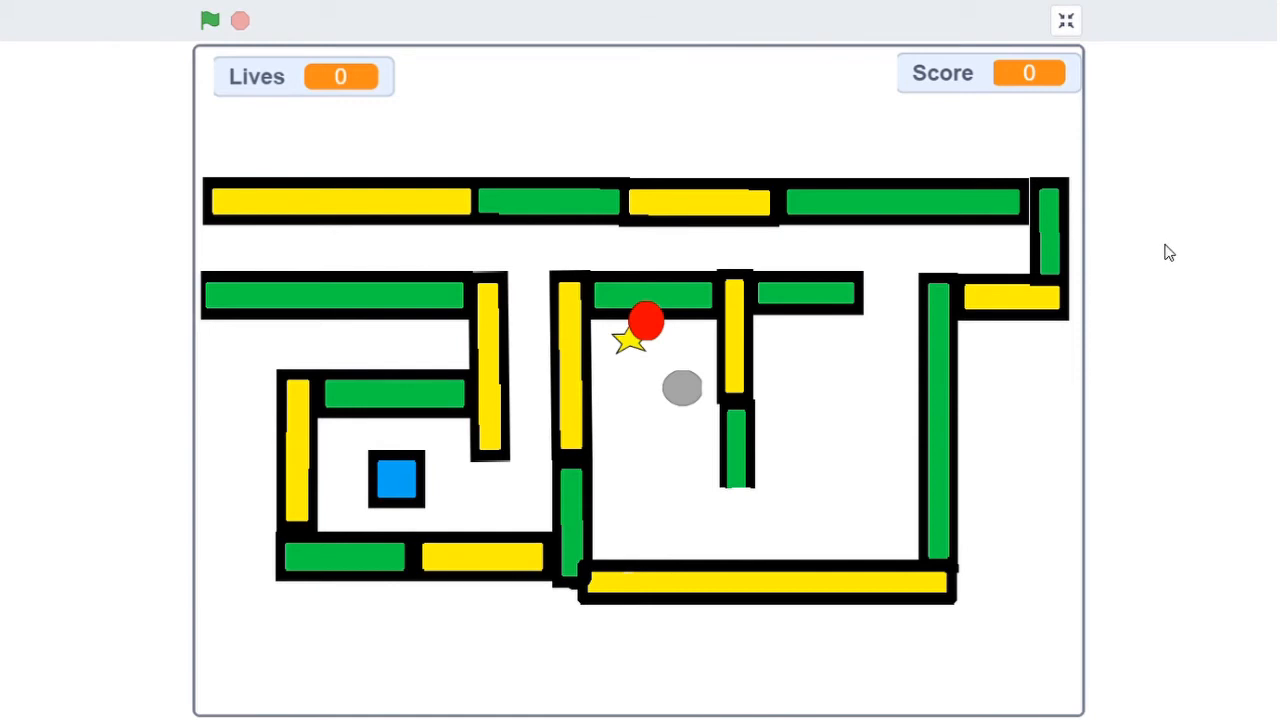
{"action": "mouse_move", "coordinate": [676, 160]}
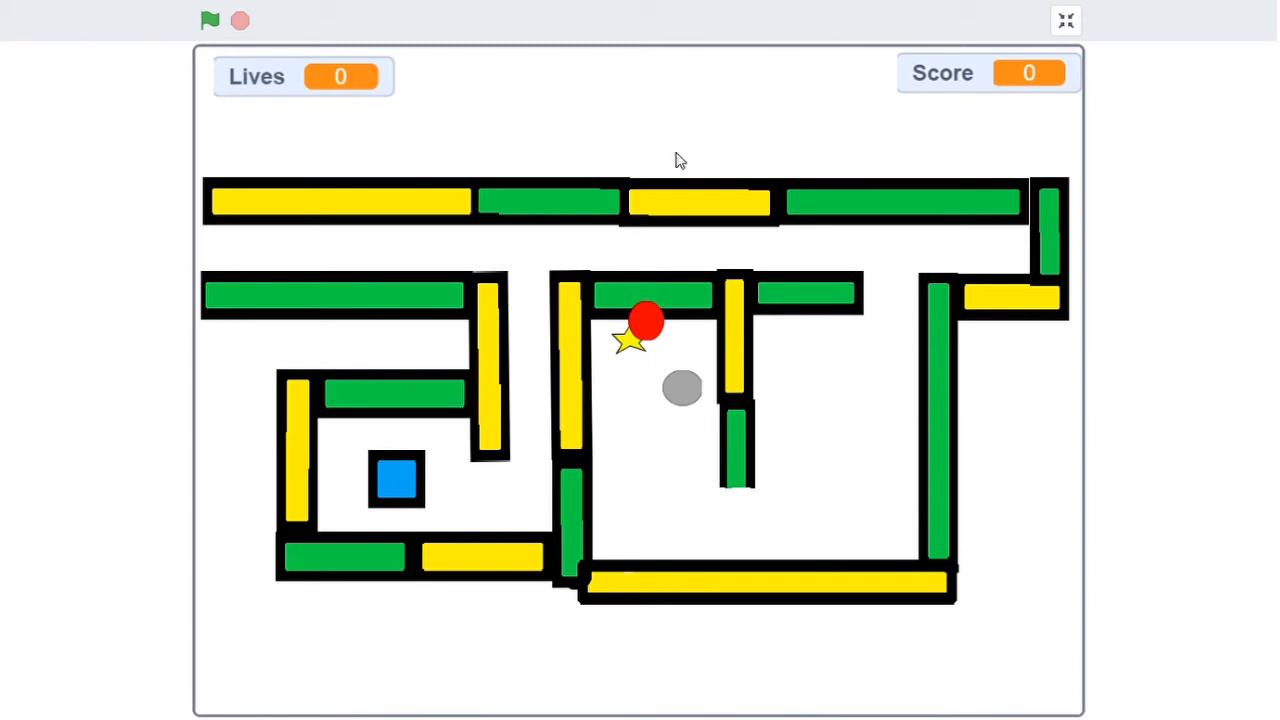
{"action": "mouse_move", "coordinate": [304, 110]}
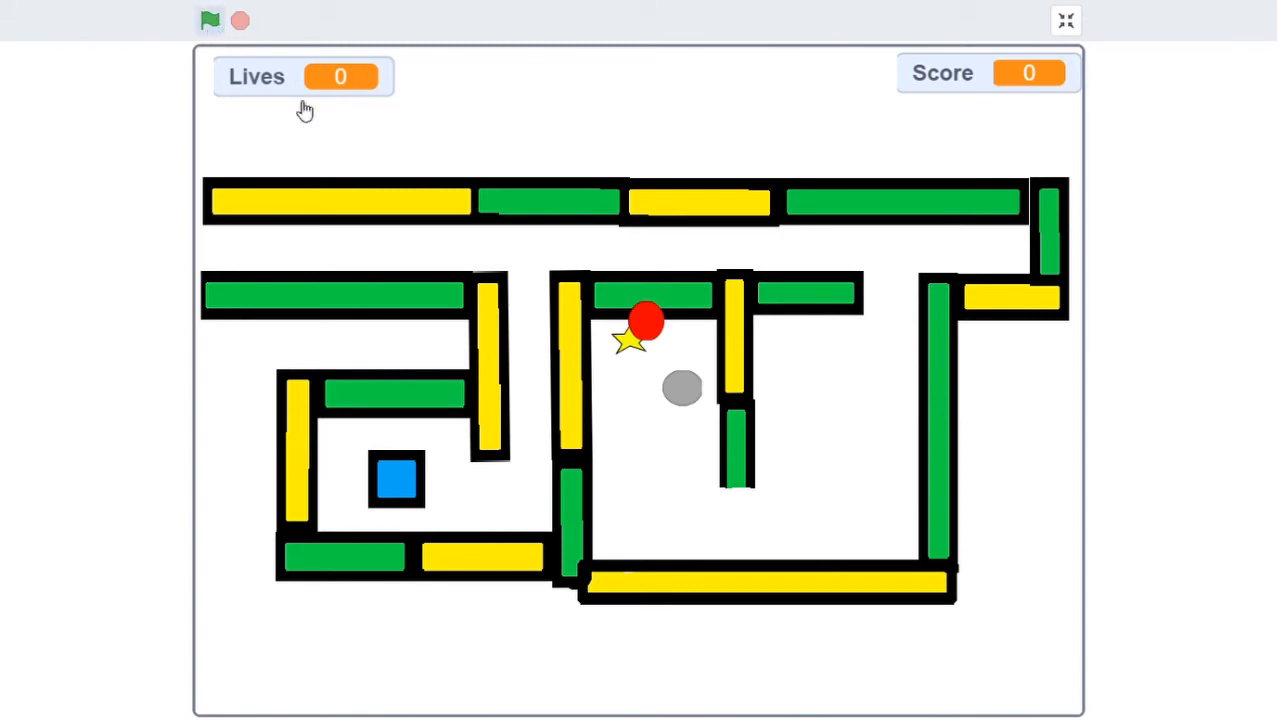
{"action": "left_click", "coordinate": [210, 20]}
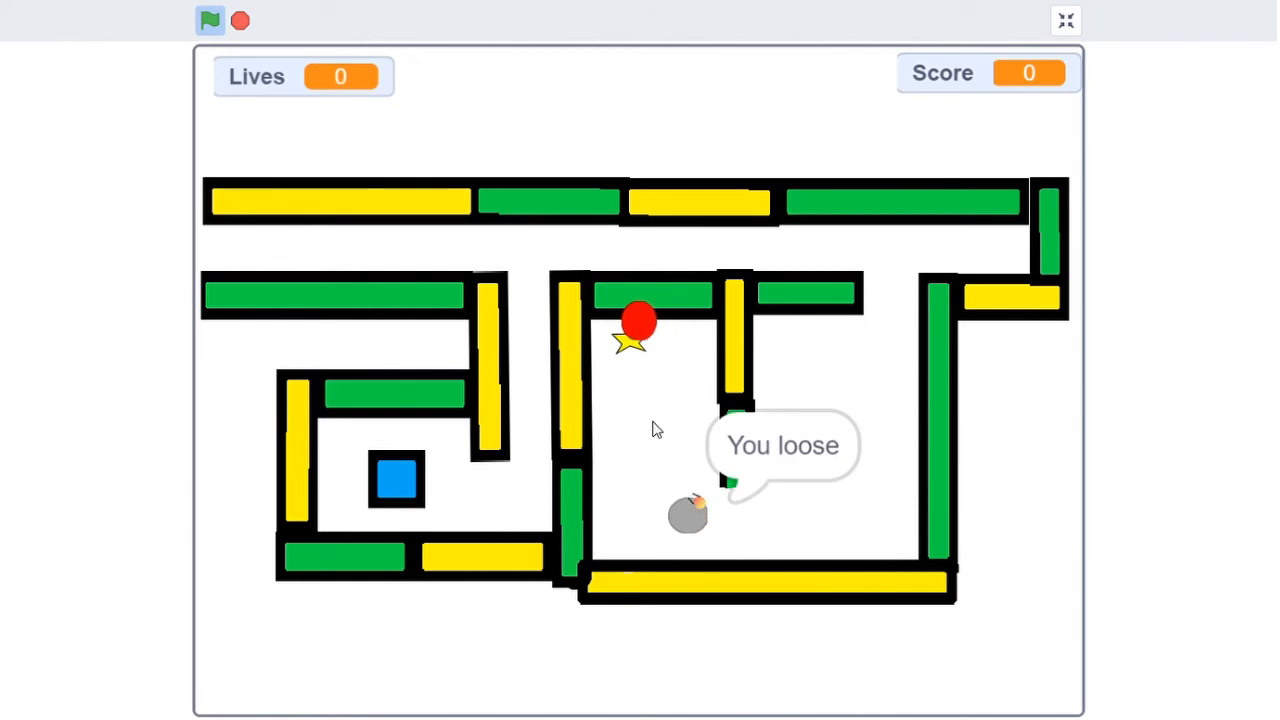
Stop the finished game and start a fresh round with 3 lives and score 0
{"action": "left_click", "coordinate": [210, 20]}
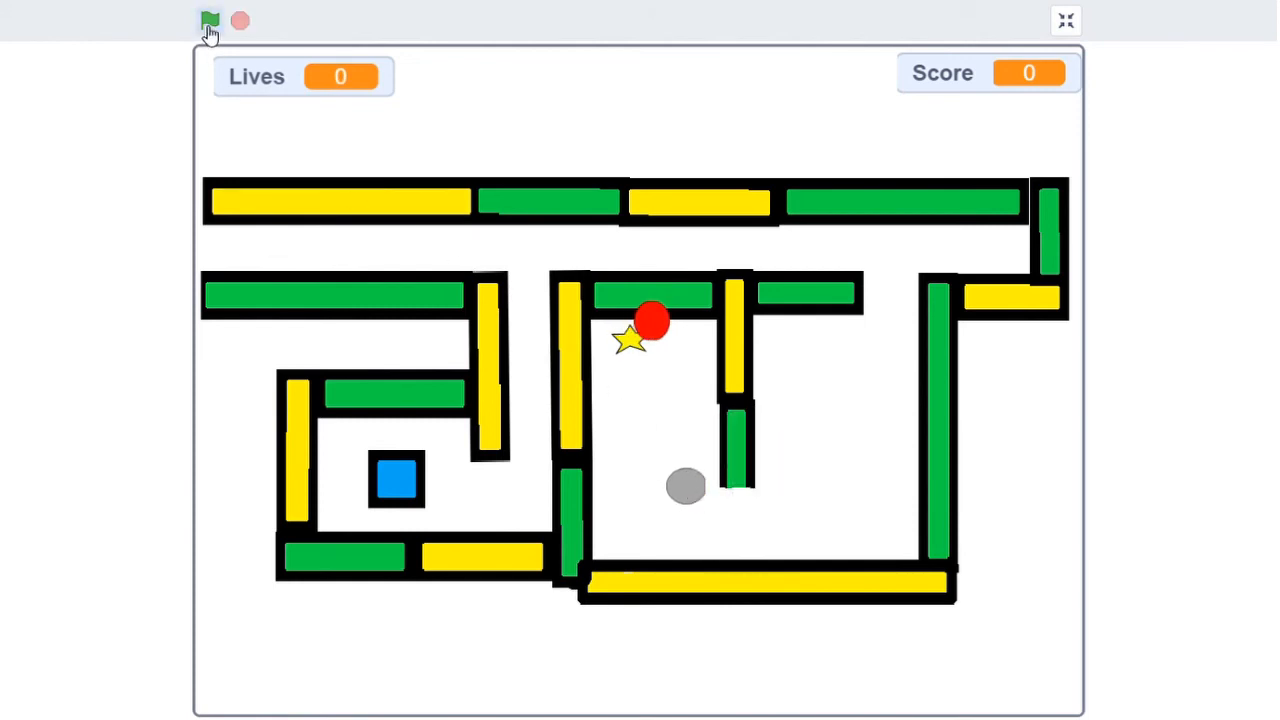
{"action": "left_click", "coordinate": [210, 20]}
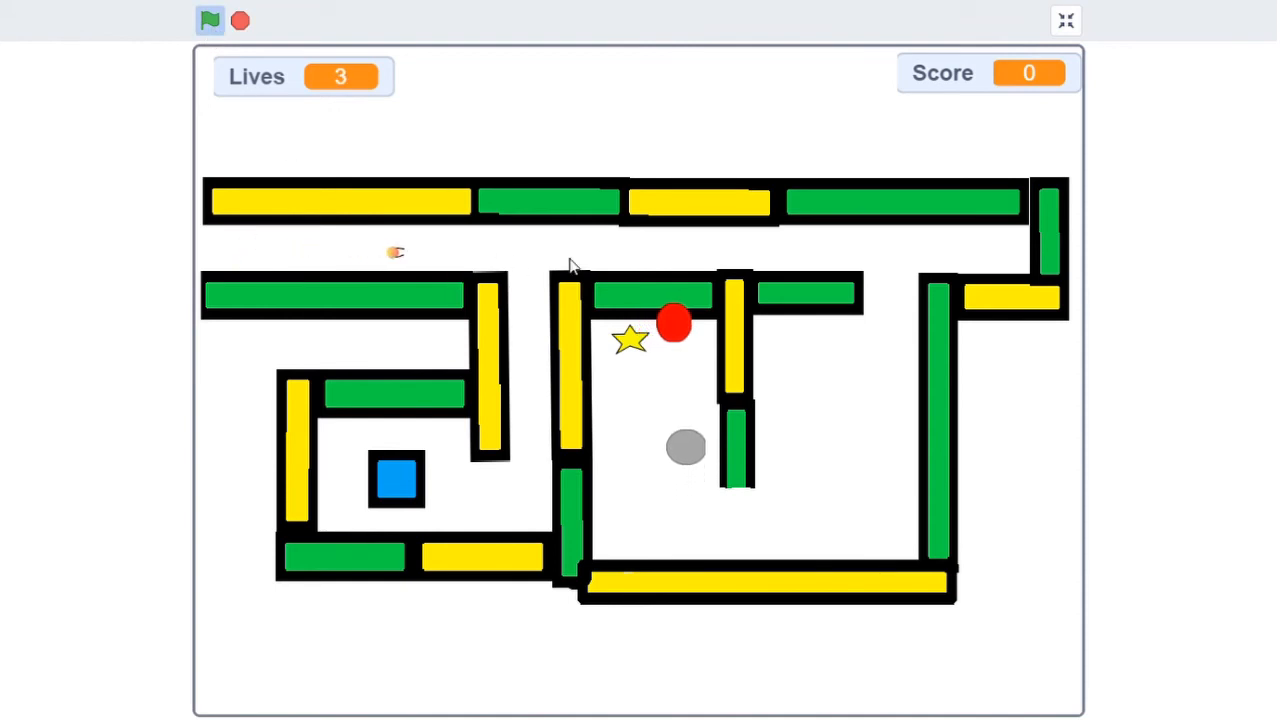